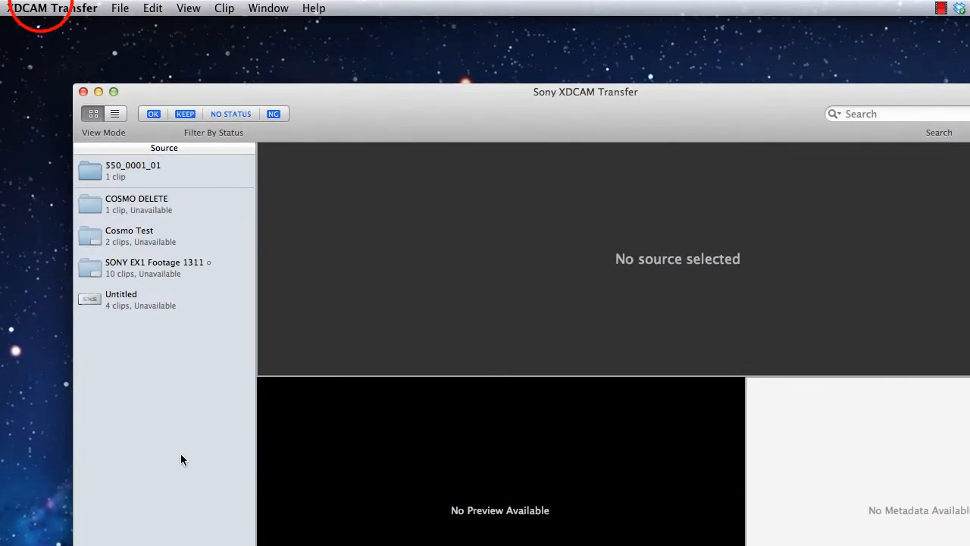
# Step: Set the Import location to the SONY XDCAM IMPORT folder on the Untitled drive via Preferences
pyautogui.click(52, 9)
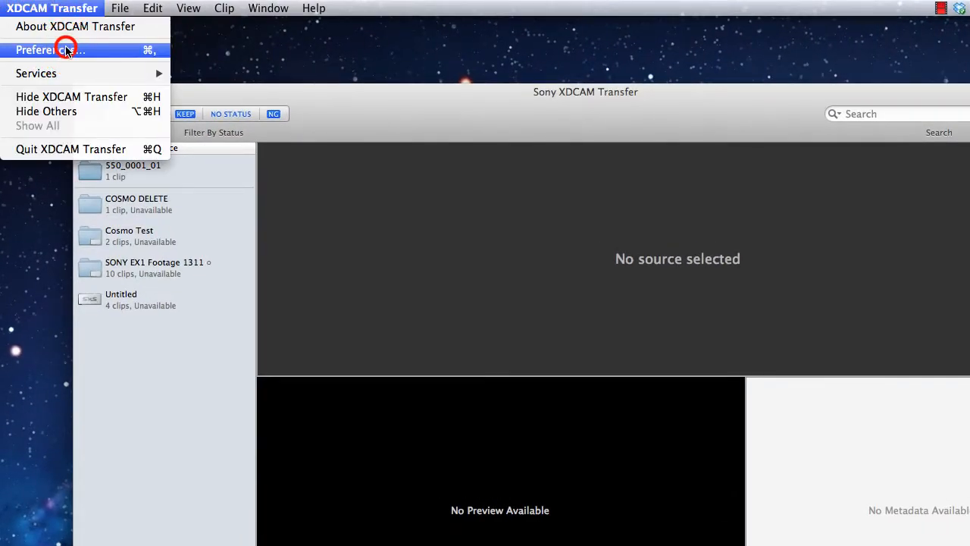
pyautogui.click(51, 50)
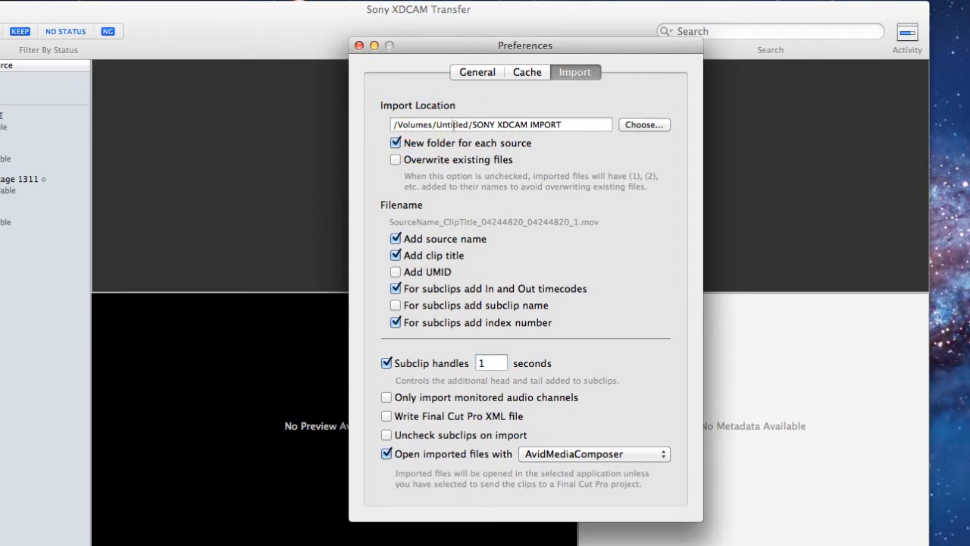
pyautogui.click(643, 124)
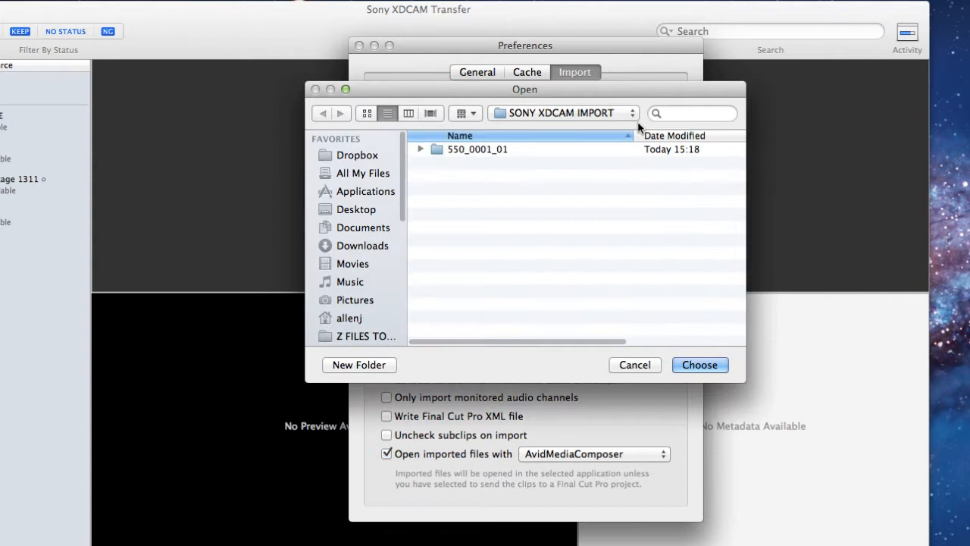
pyautogui.click(561, 113)
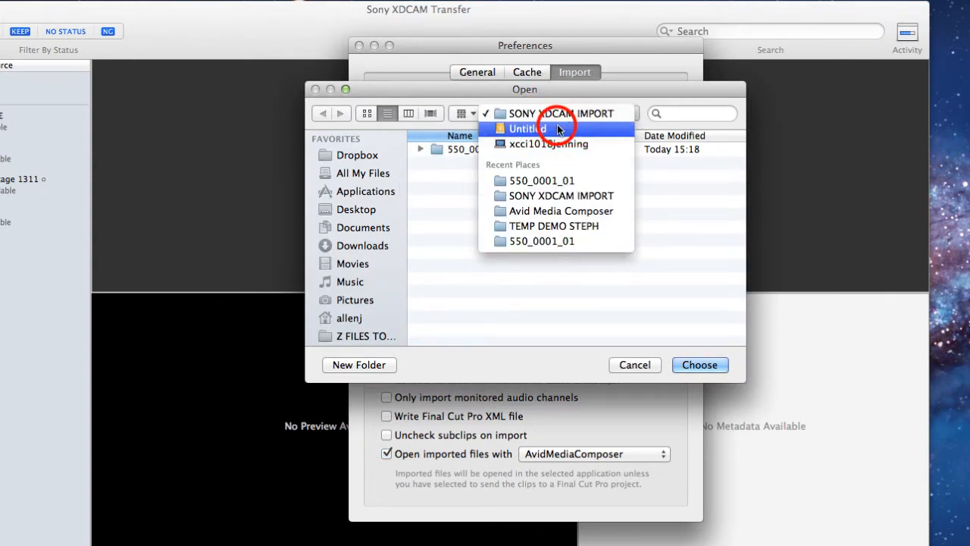
pyautogui.click(528, 127)
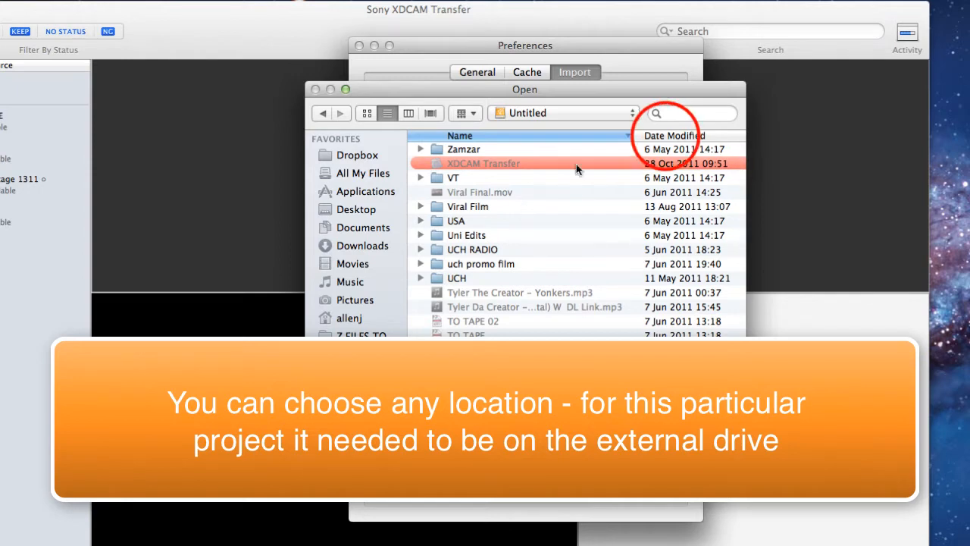
pyautogui.click(673, 135)
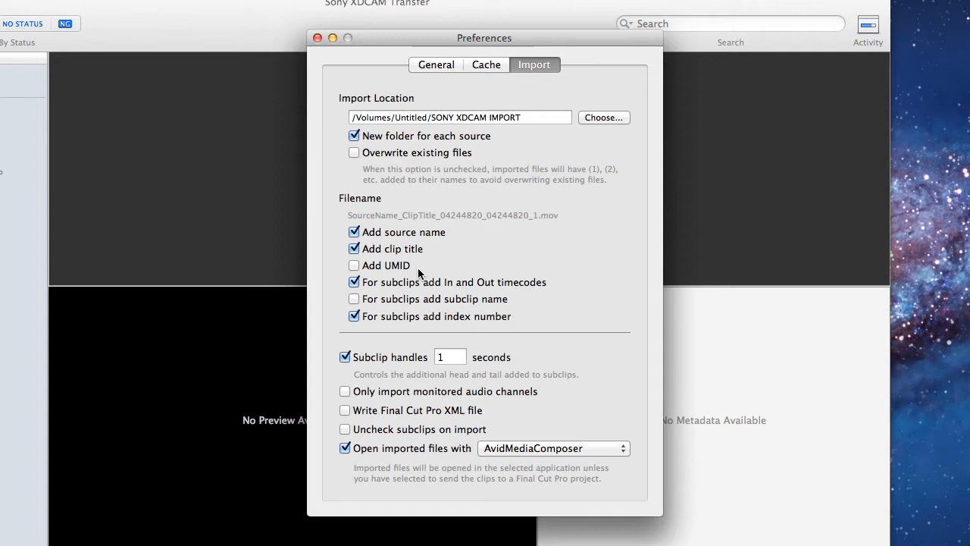
pyautogui.moveTo(393, 286)
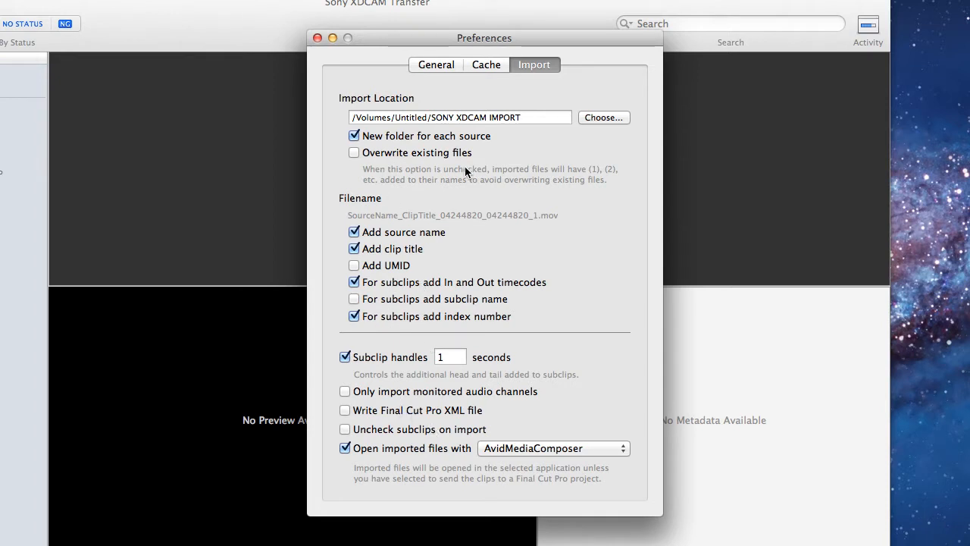
pyautogui.moveTo(459, 461)
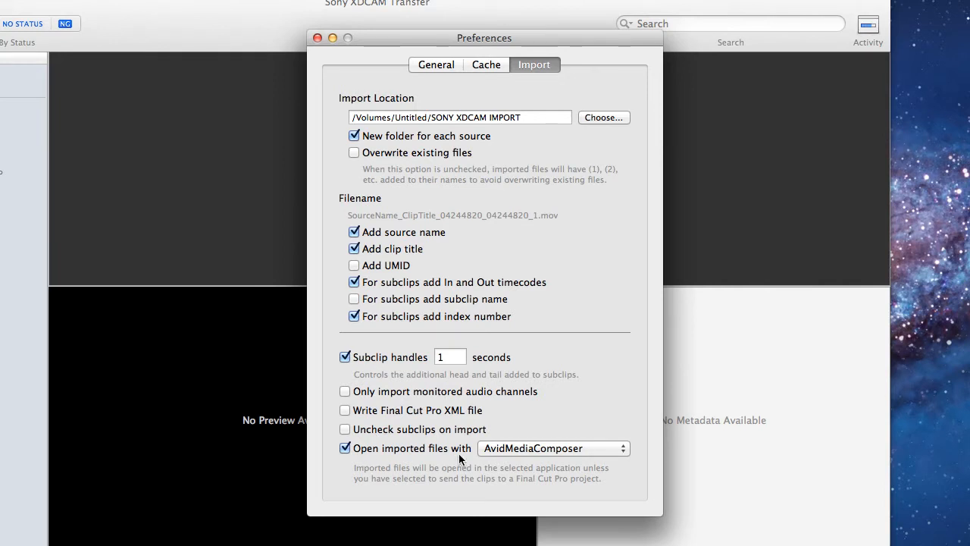
pyautogui.moveTo(555, 455)
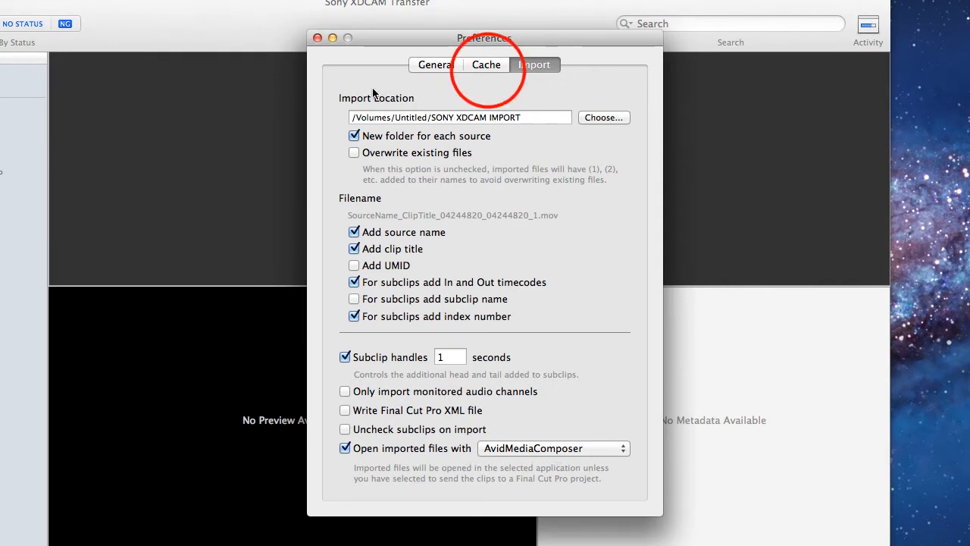
# Step: Review the Cache settings: Application Support location, empty cache, auto-fetched proxies
pyautogui.click(486, 65)
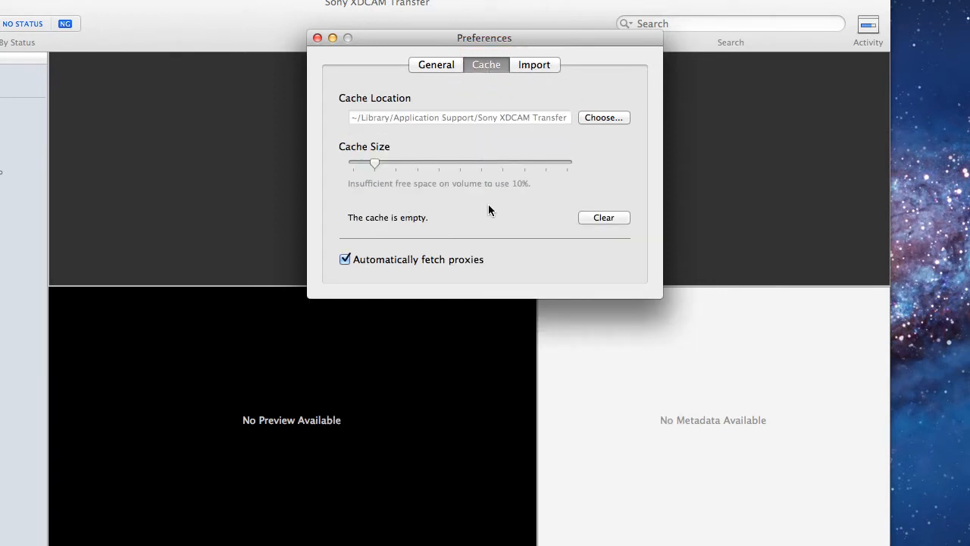
pyautogui.moveTo(462, 198)
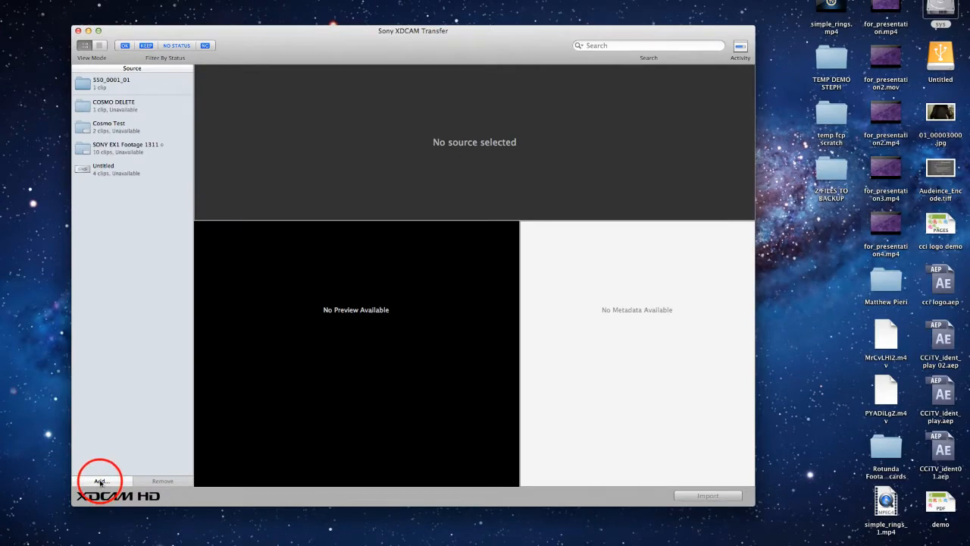
# Step: Add the seven 505 folders from Untitled > A Dentist Appointment > Card01 > CLPR as sources
pyautogui.click(100, 481)
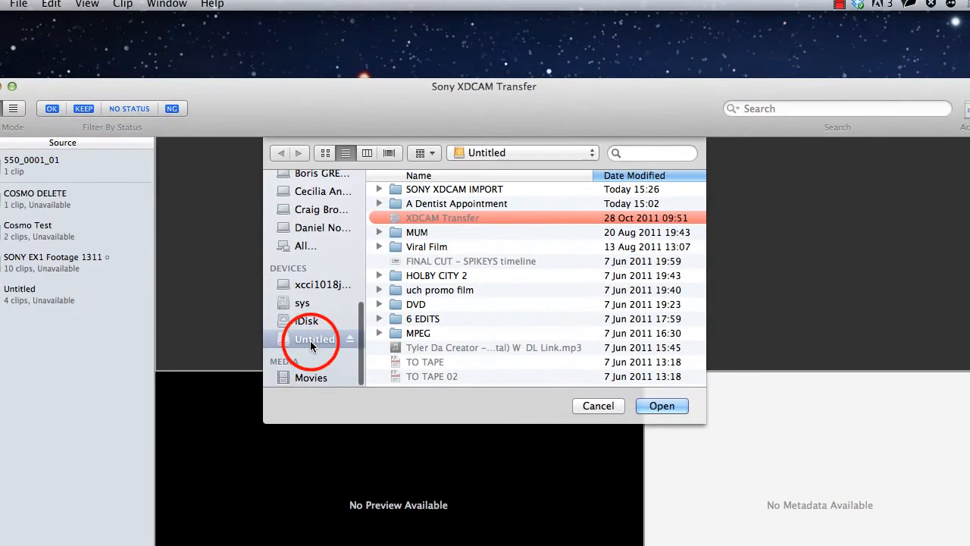
pyautogui.doubleClick(457, 203)
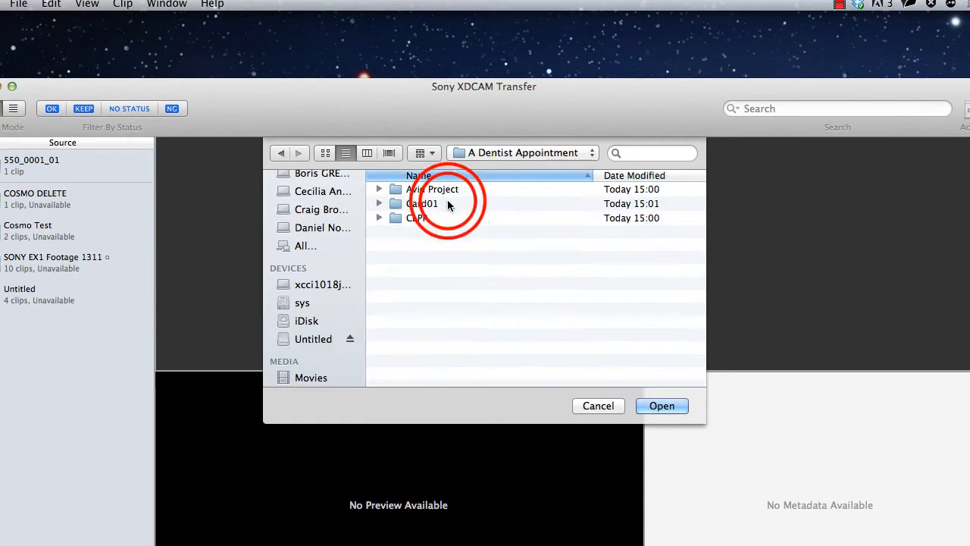
pyautogui.doubleClick(422, 218)
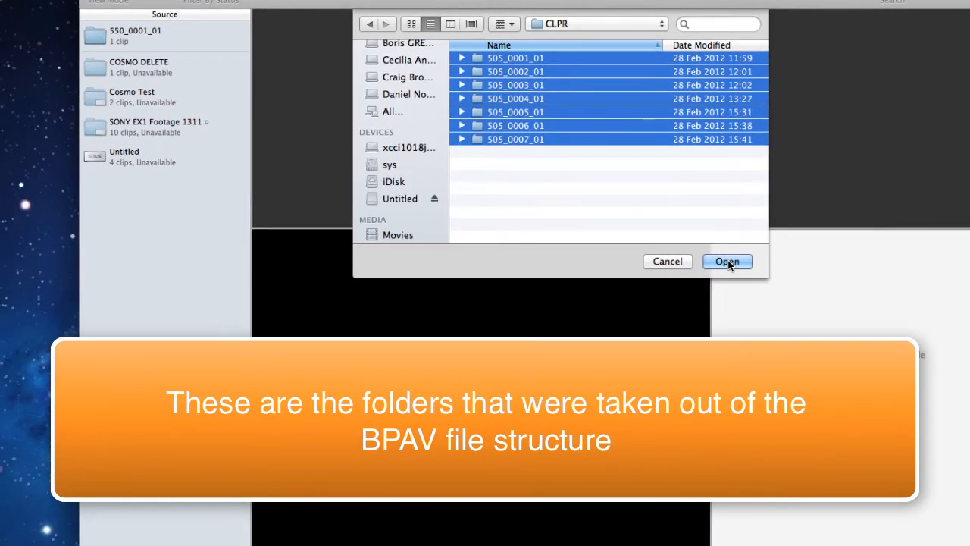
pyautogui.click(726, 261)
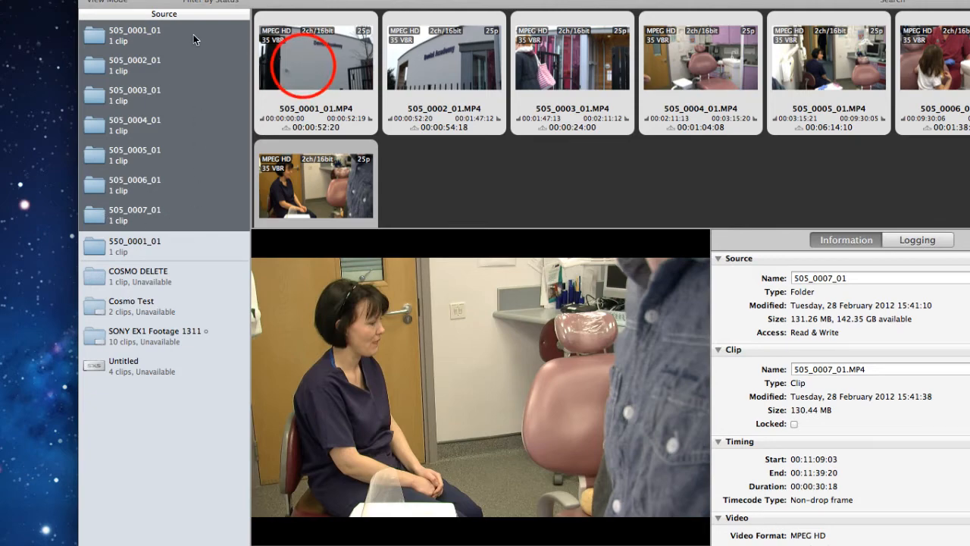
# Step: Select all seven dentist clip thumbnails and start importing them
pyautogui.click(315, 72)
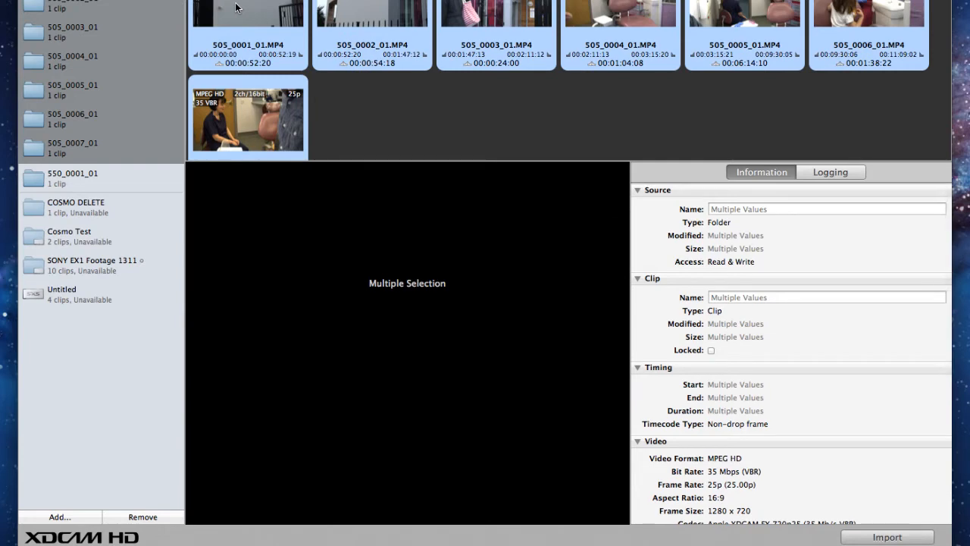
pyautogui.moveTo(309, 23)
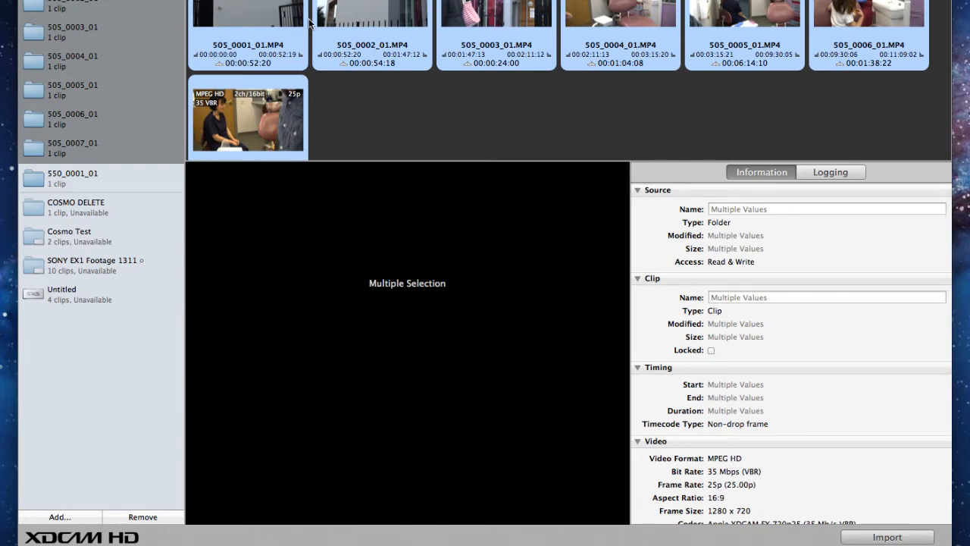
pyautogui.scroll(-3)
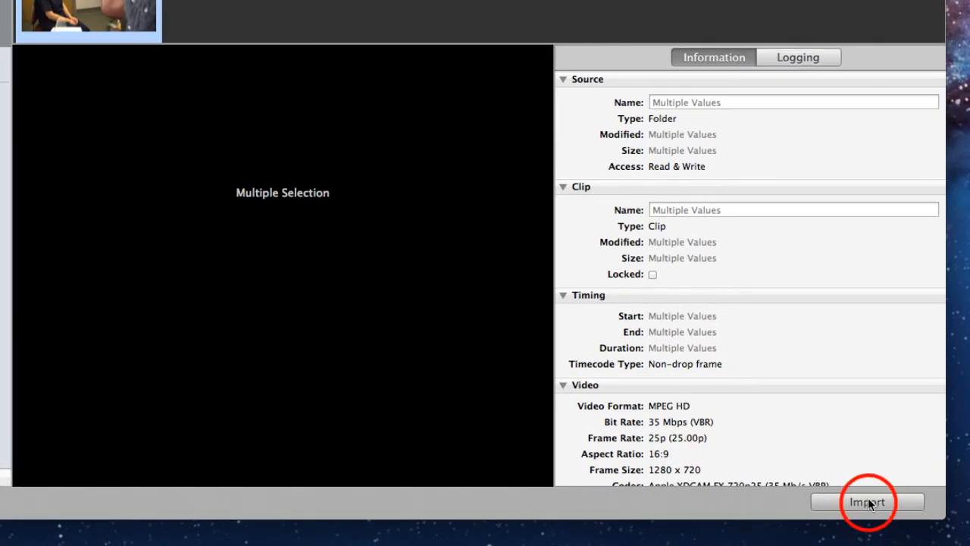
pyautogui.click(867, 502)
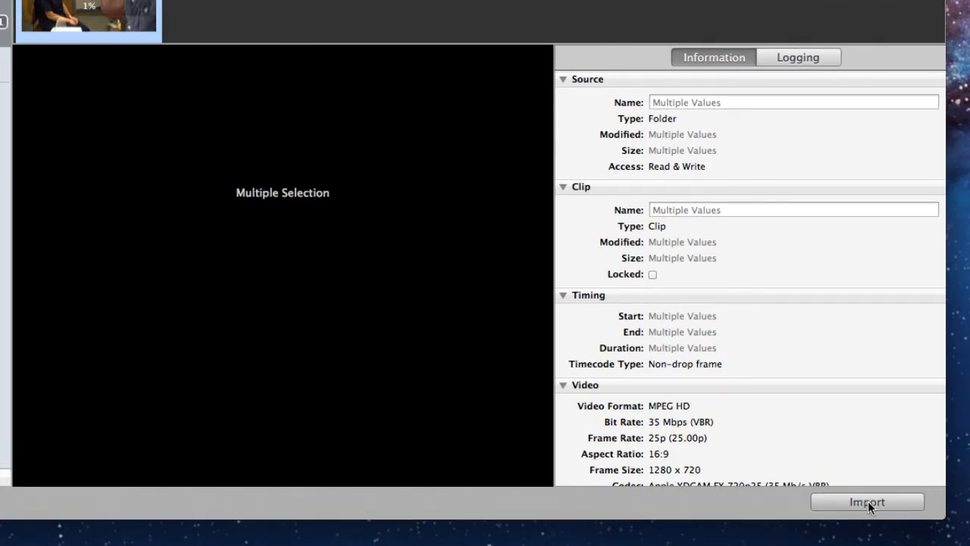
pyautogui.click(867, 502)
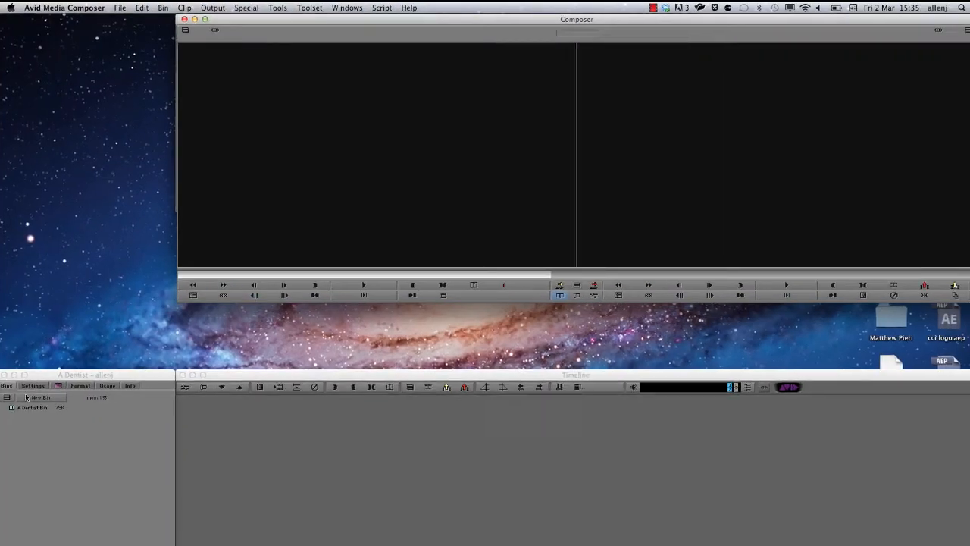
# Step: Show the File menu with its Import and AMA linking options
pyautogui.click(119, 8)
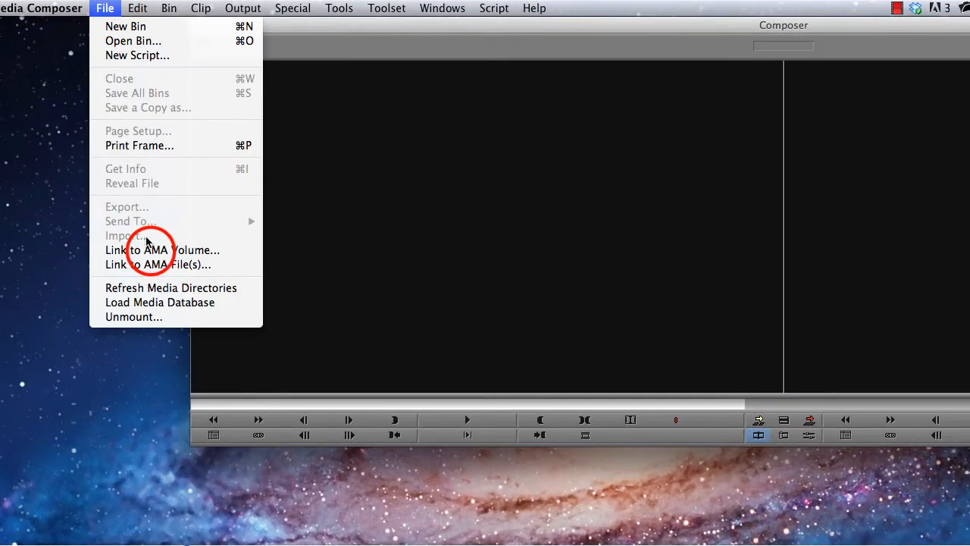
# Step: Link SONY XDCAM IMPORT as an AMA volume into a single bin based on that folder
pyautogui.click(161, 250)
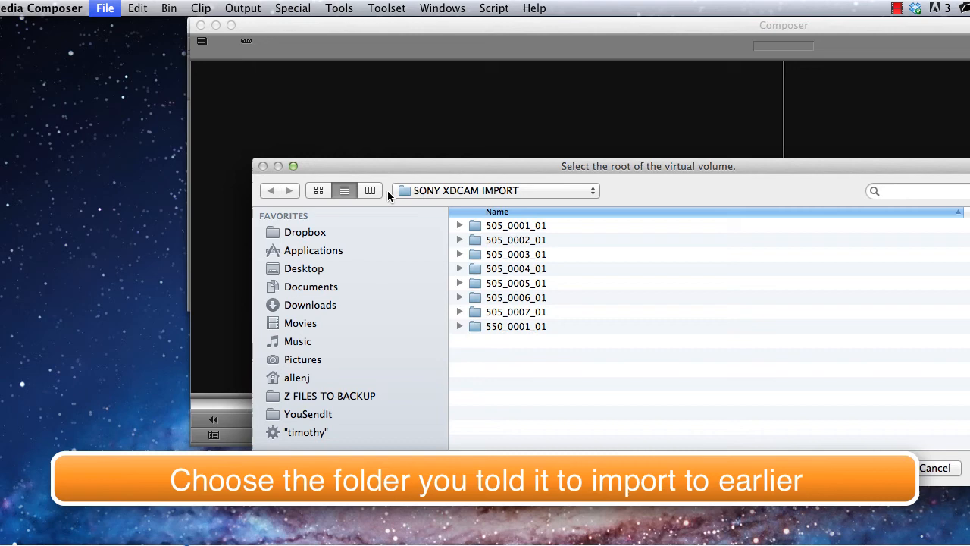
pyautogui.click(494, 190)
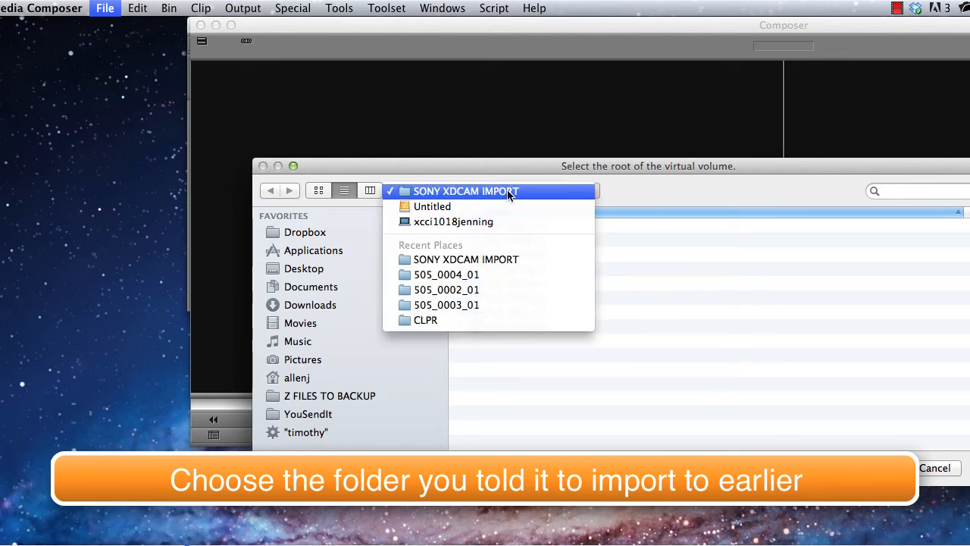
pyautogui.click(466, 190)
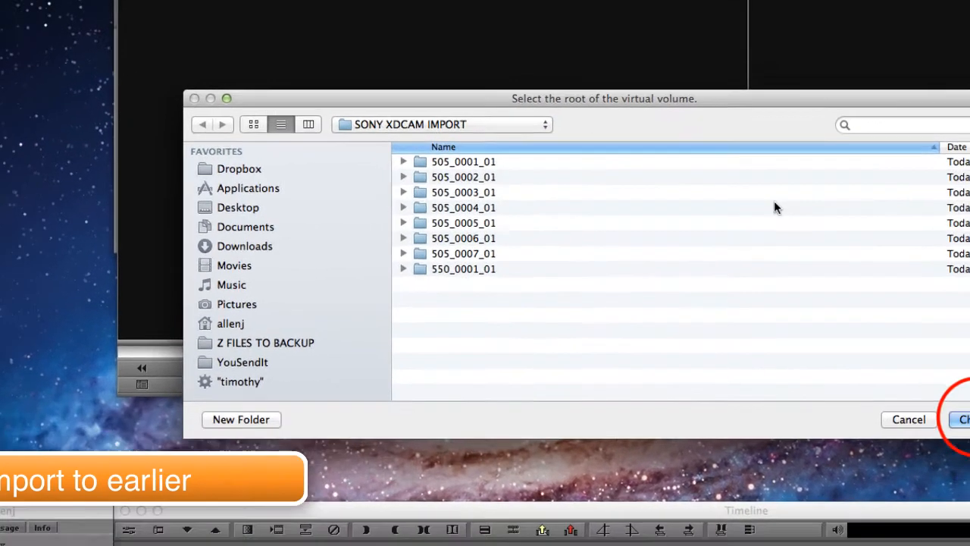
pyautogui.click(962, 419)
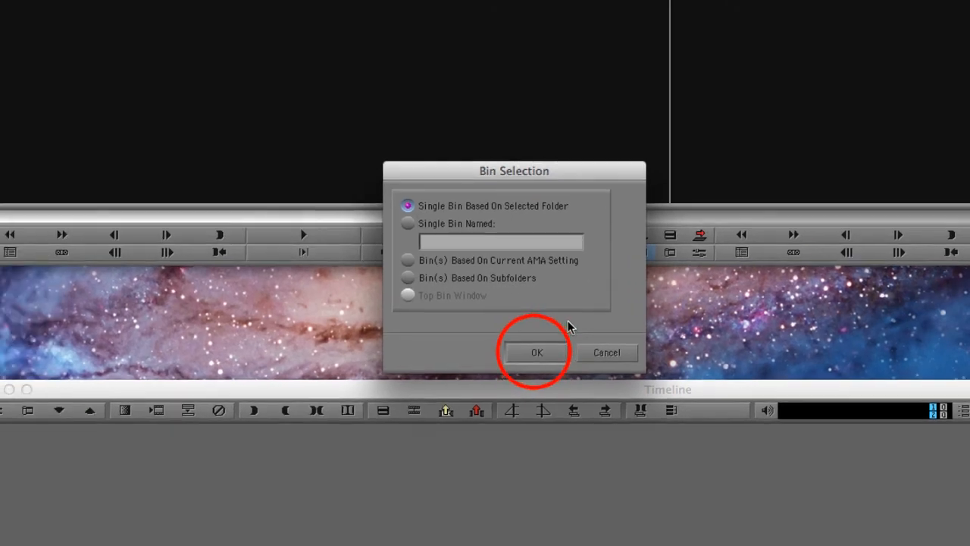
pyautogui.click(536, 351)
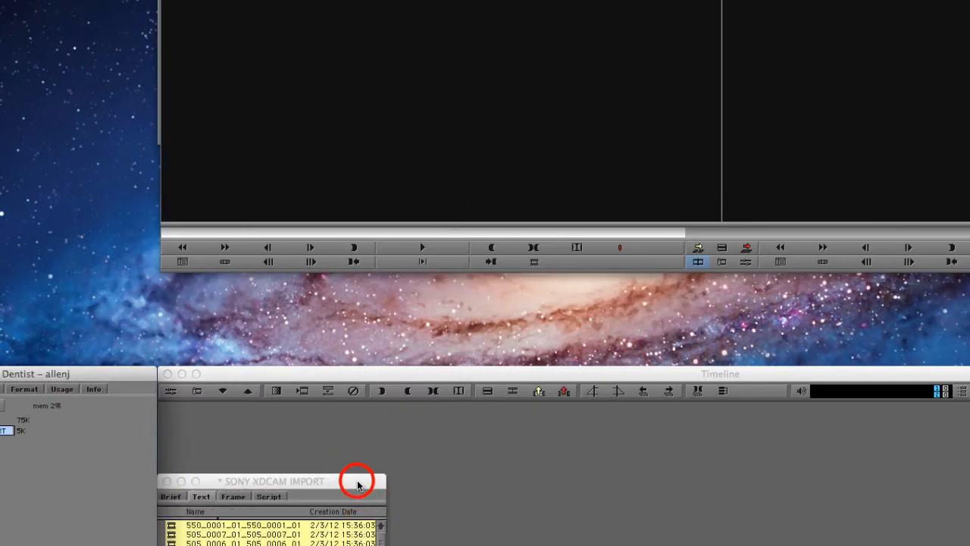